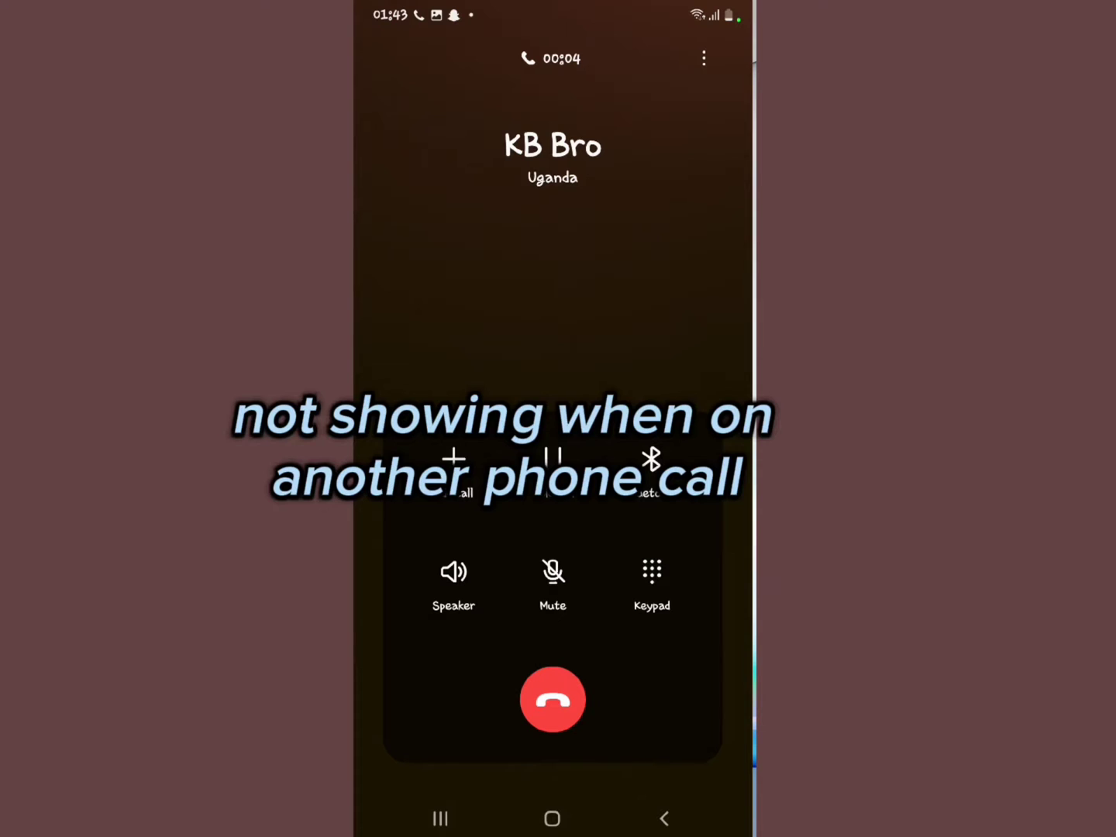
Leave the in-call screen and return to the Android home screen.
click(552, 699)
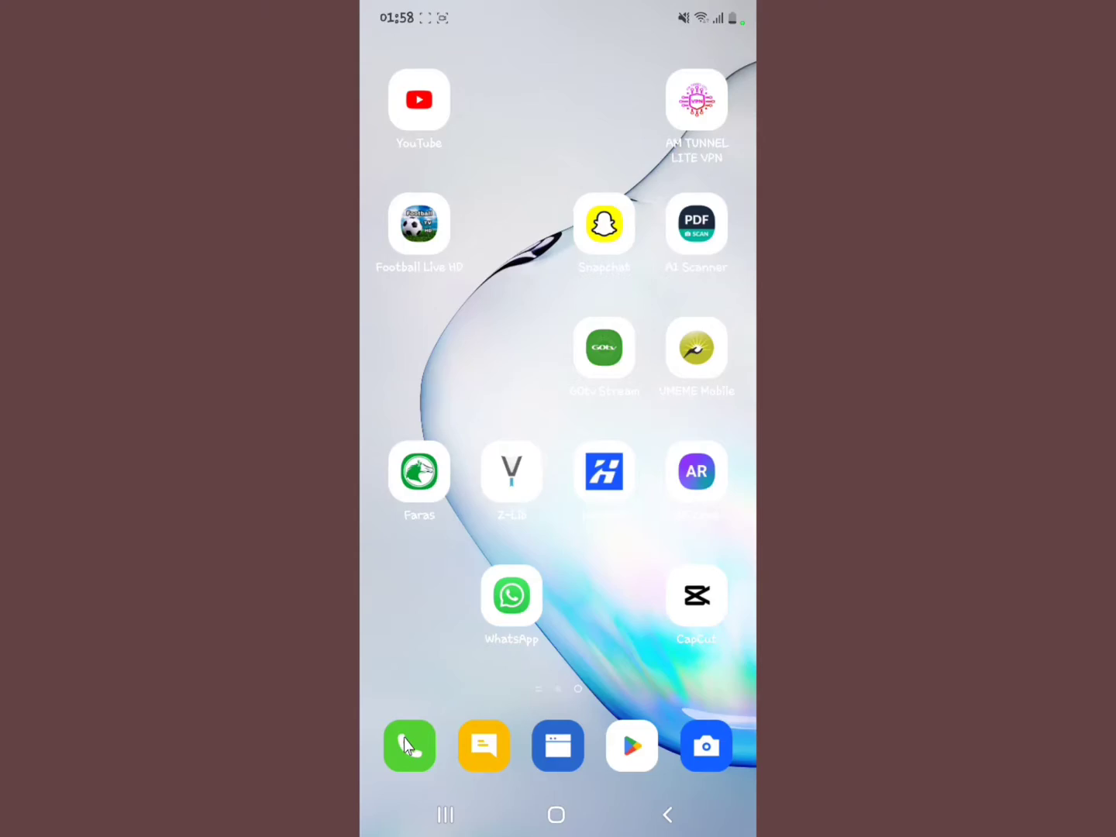
Launch the Phone dialer and show its More options menu with Settings.
click(409, 746)
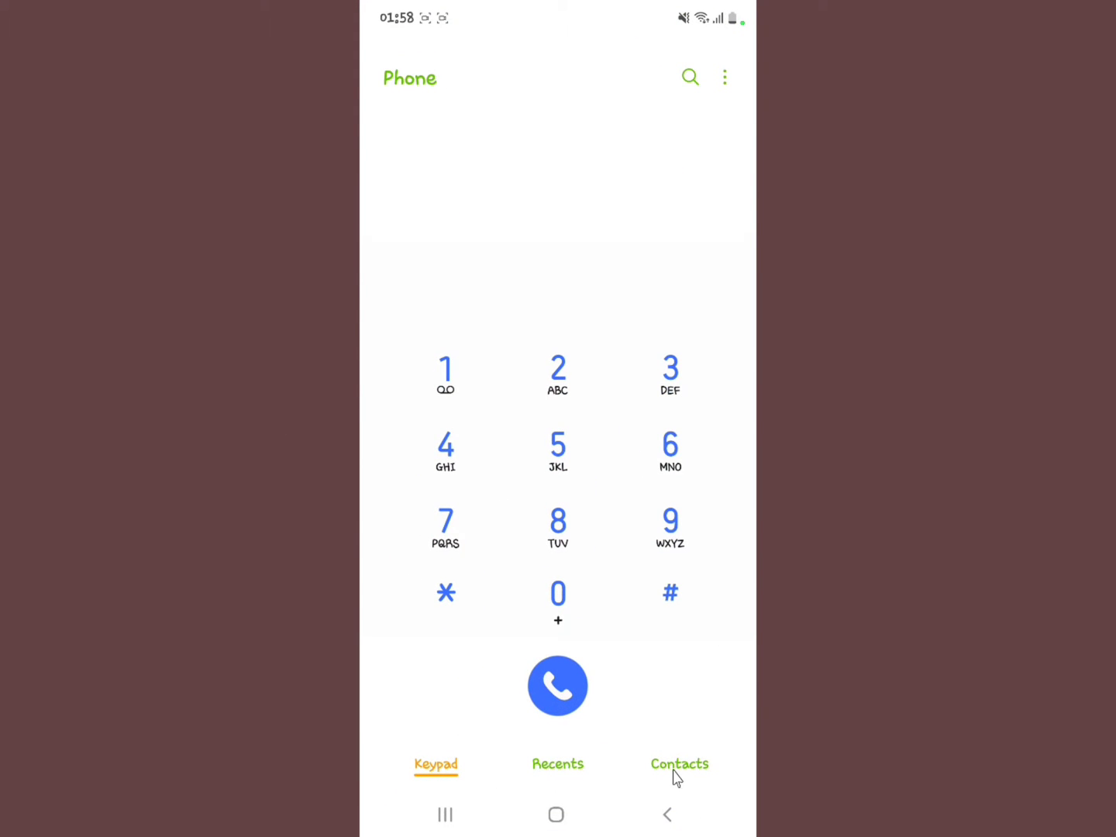
mouse_move(623, 43)
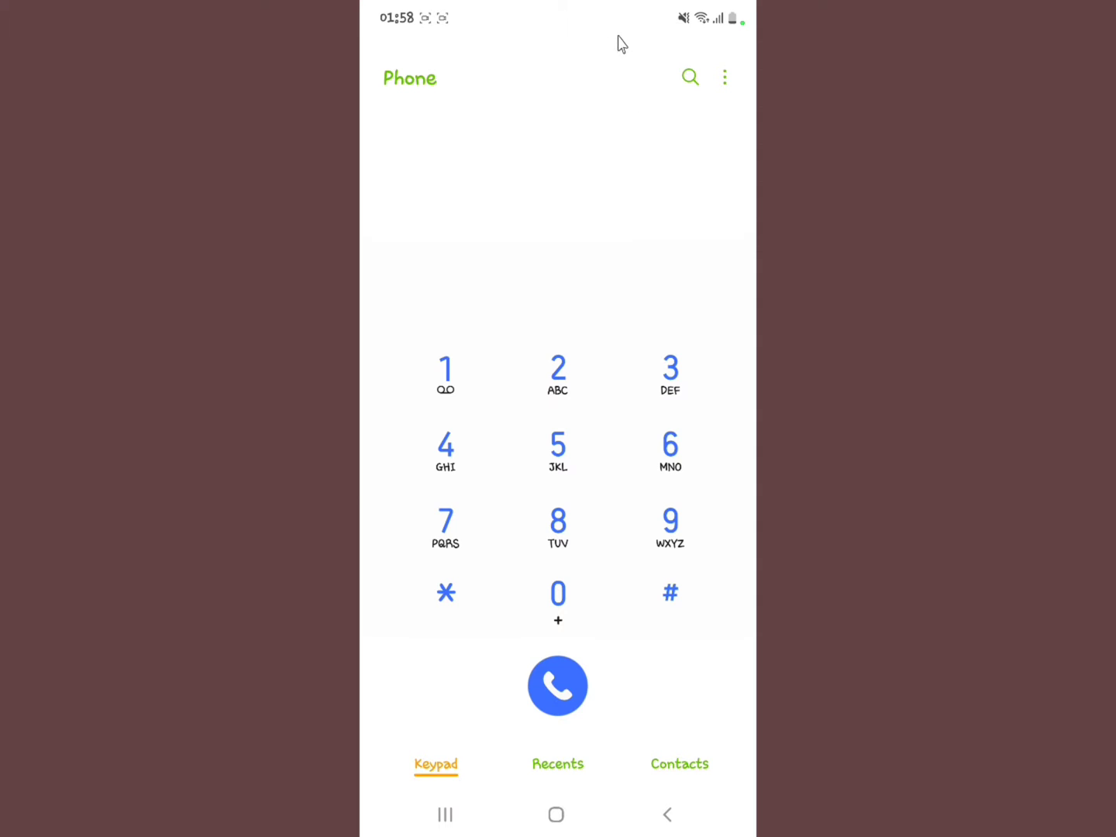
mouse_move(555, 128)
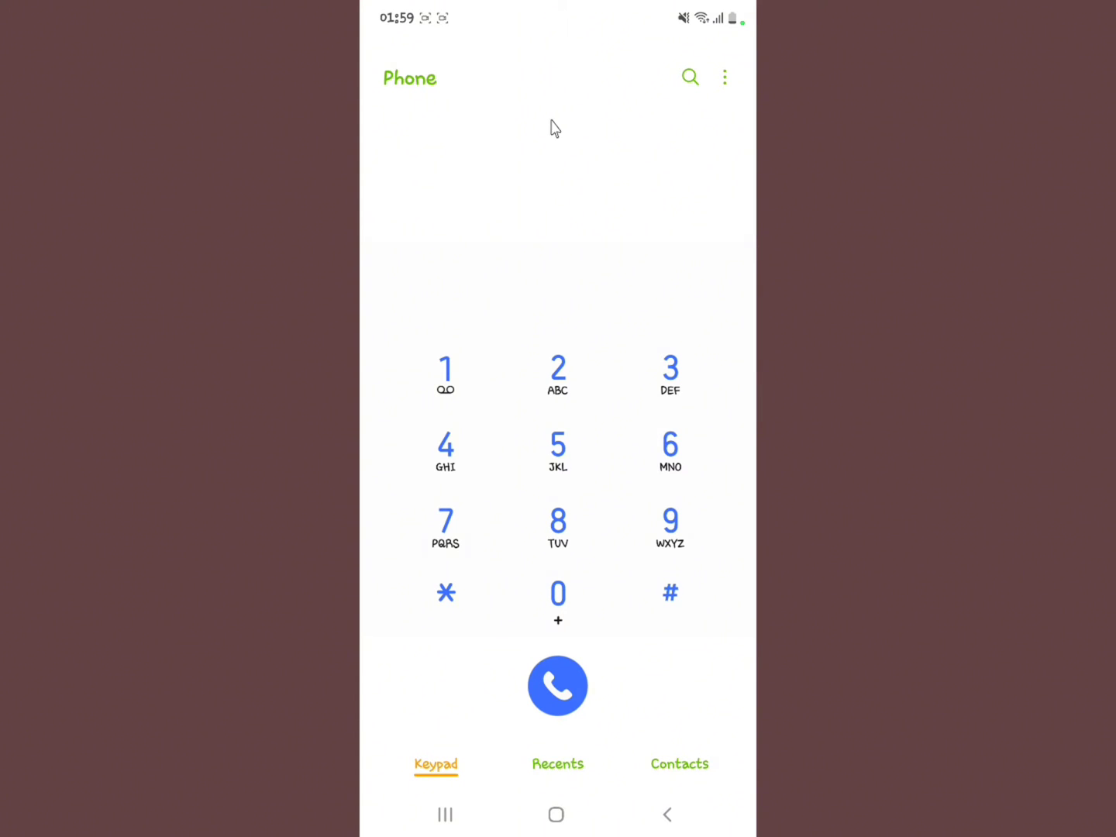
click(690, 78)
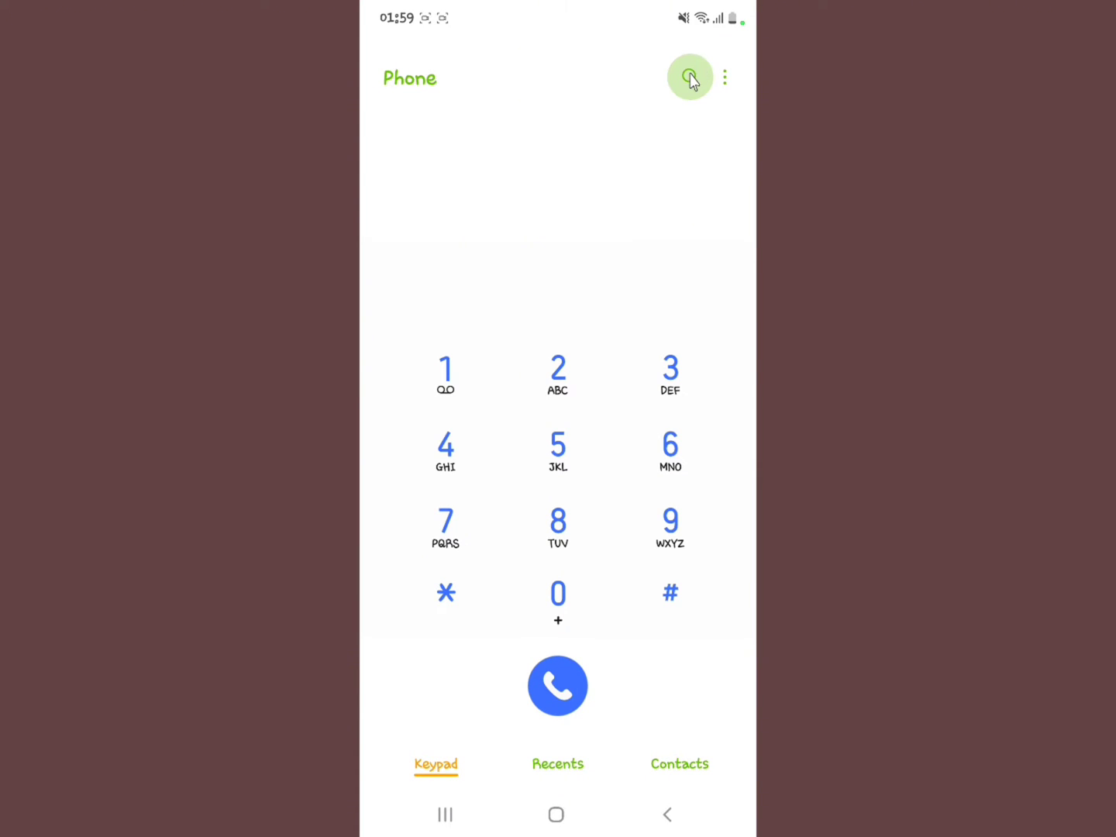
mouse_move(725, 77)
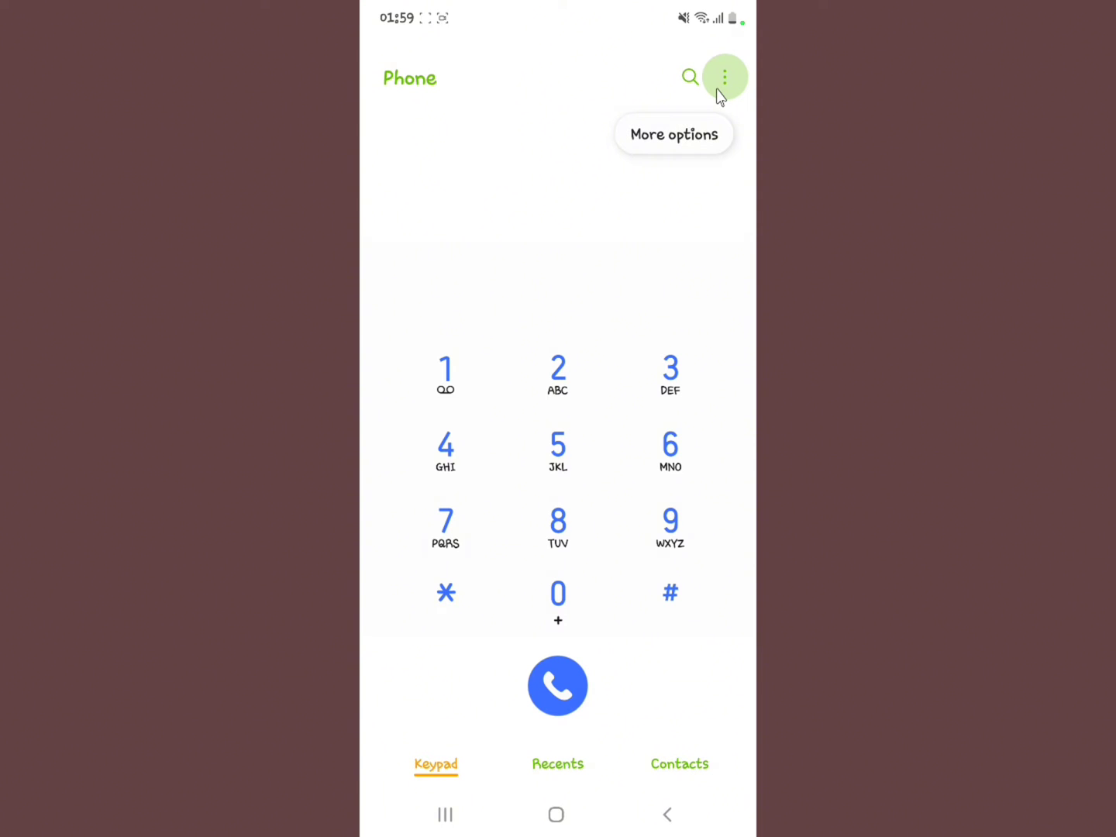
click(724, 78)
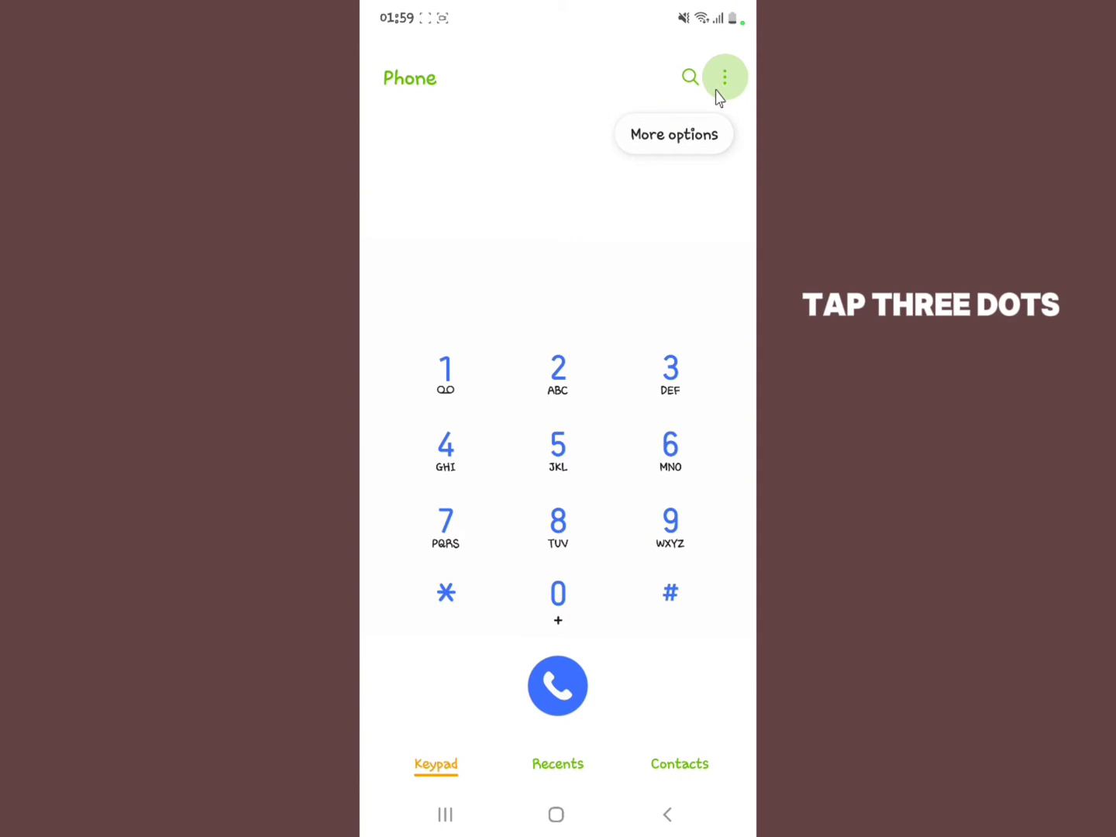
click(725, 77)
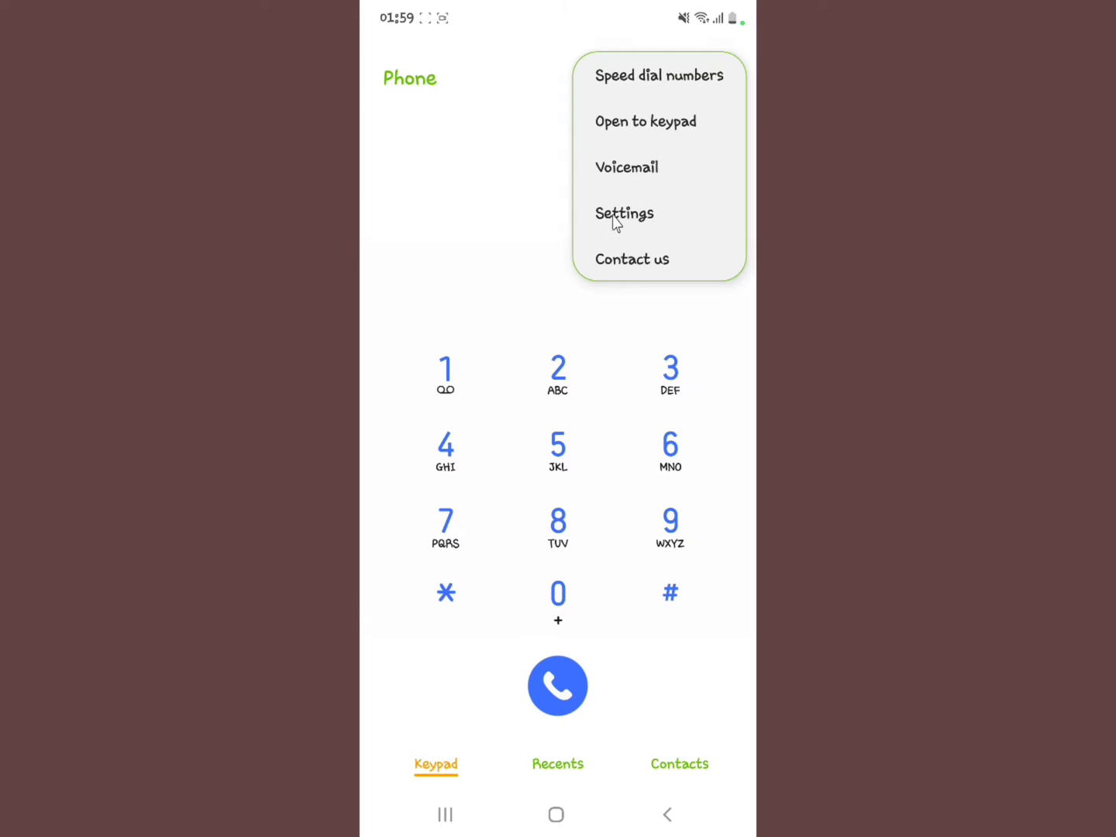
Go to Call settings from the More options menu.
click(625, 213)
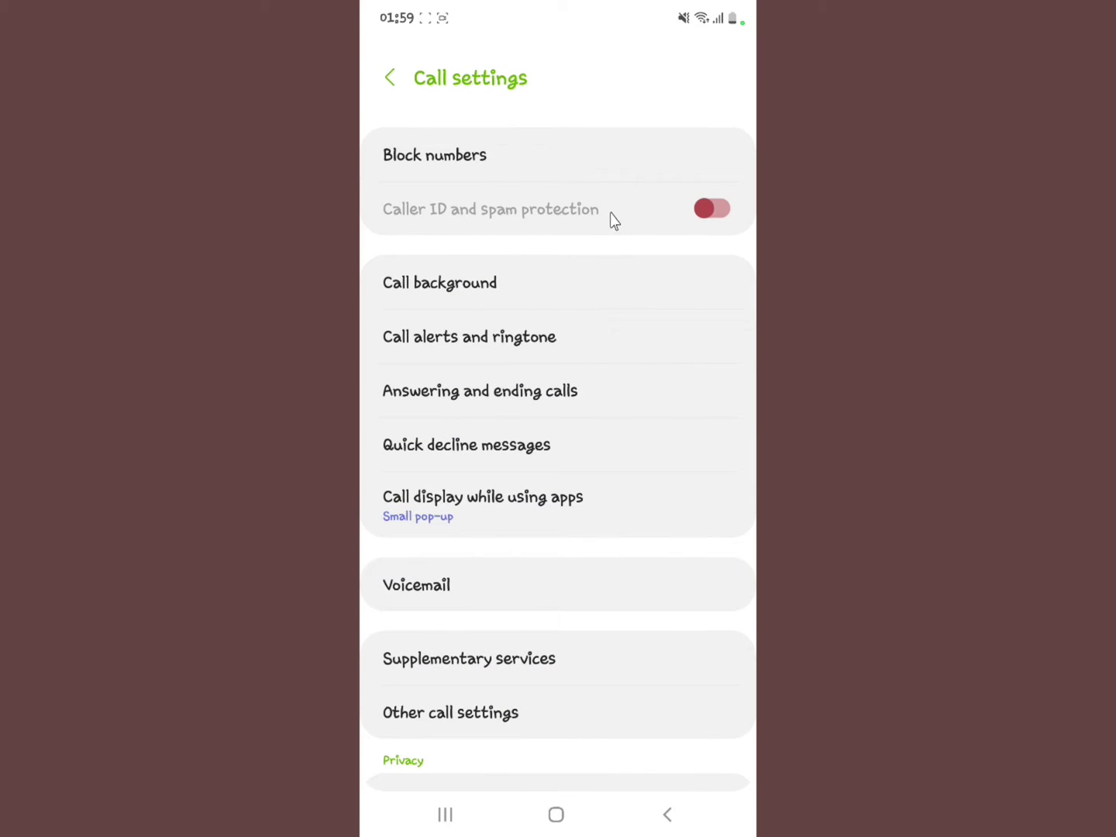
click(441, 282)
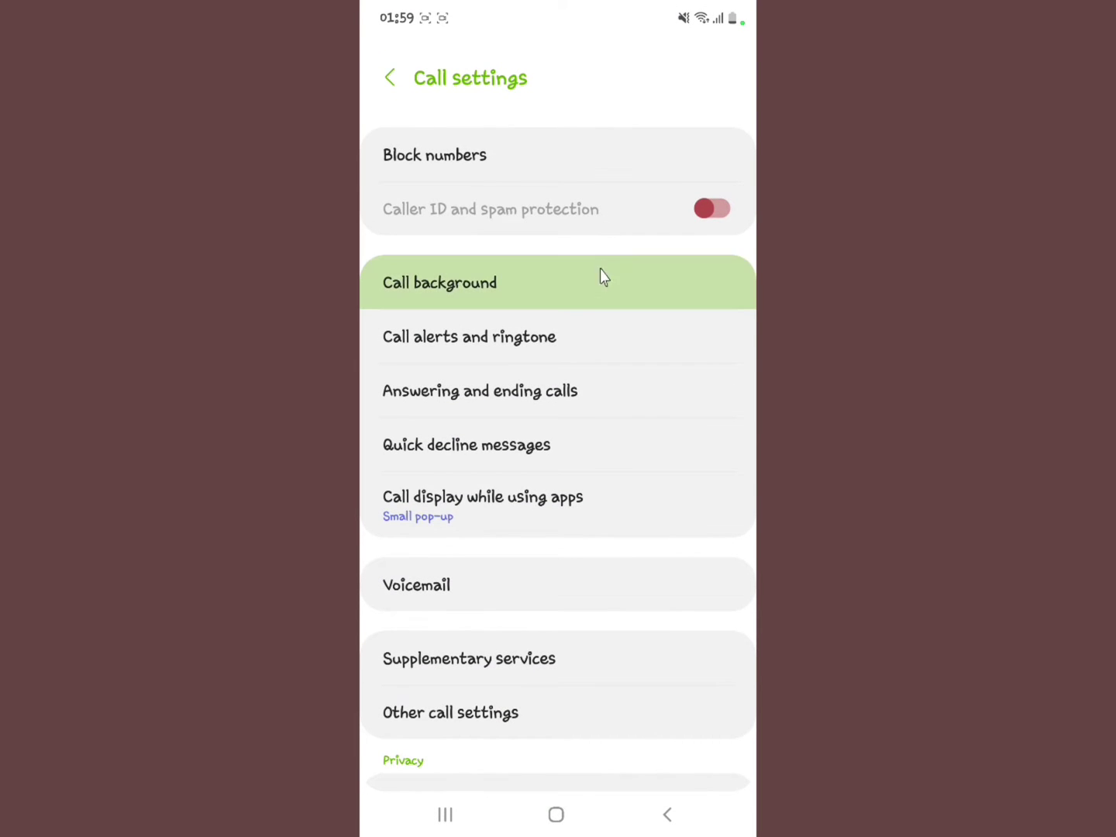
mouse_move(519, 586)
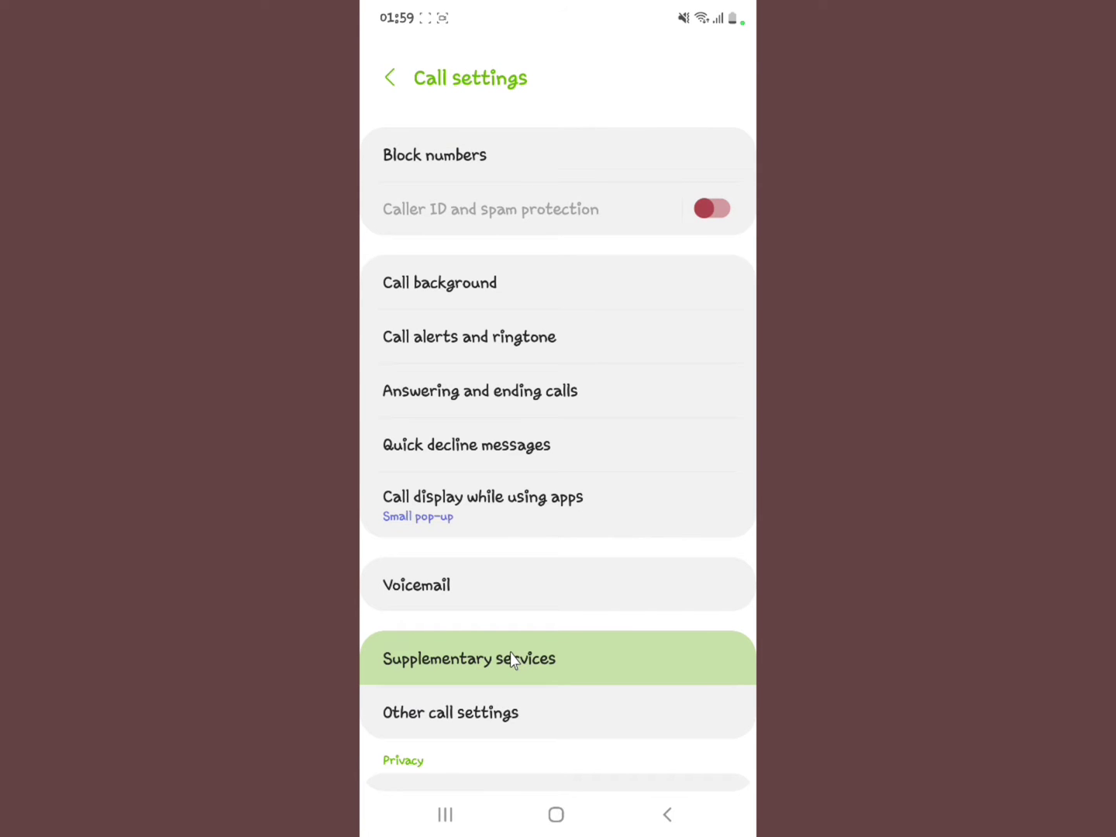
Enter the Supplementary services settings page.
click(468, 657)
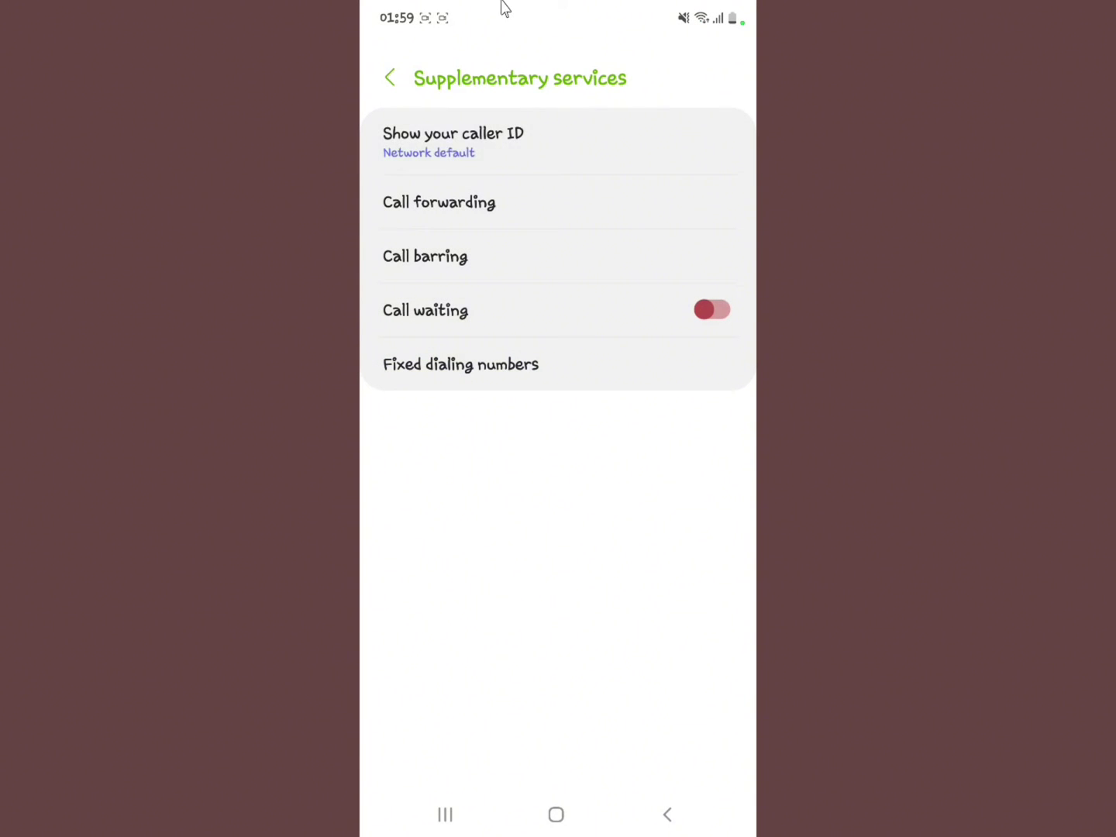
click(624, 143)
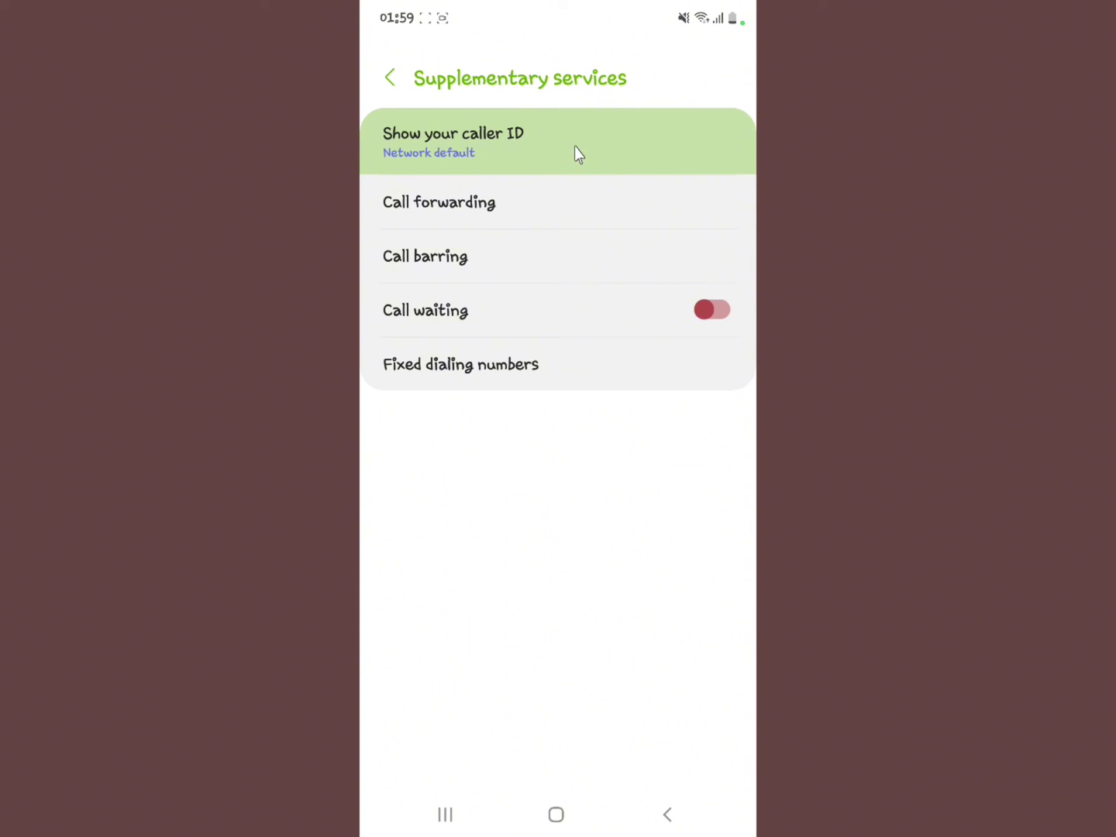
mouse_move(553, 165)
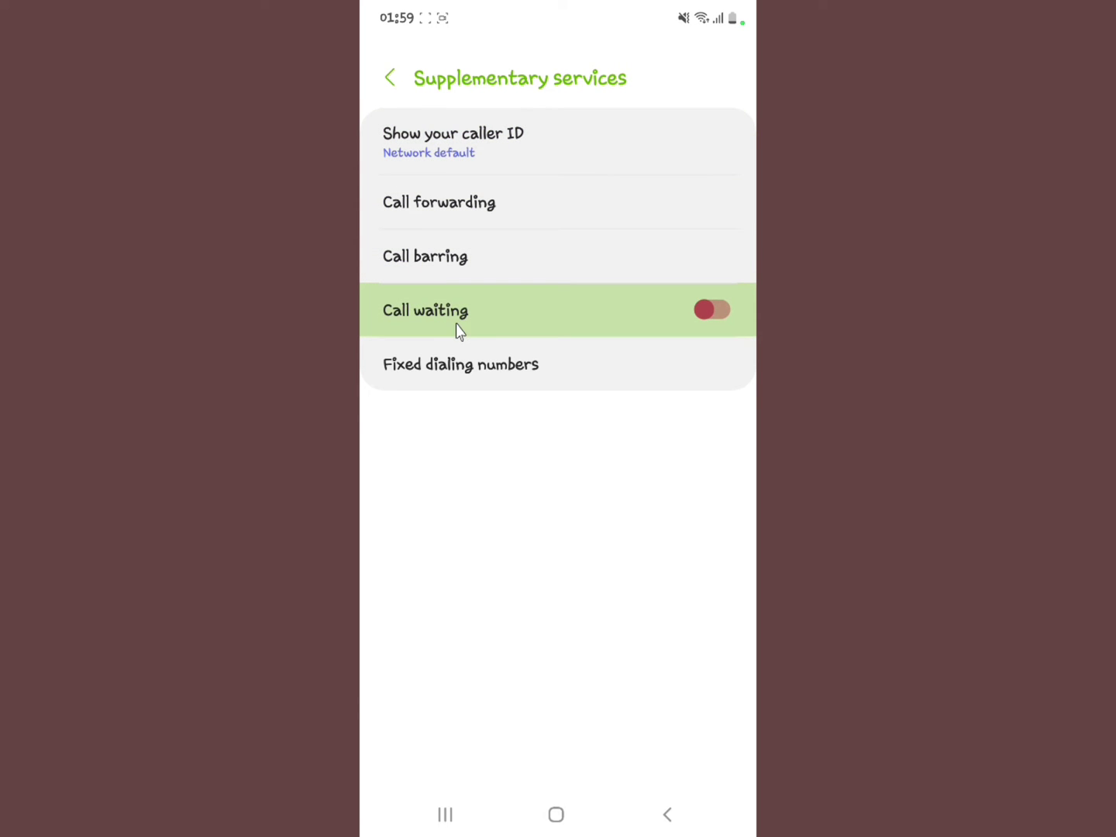
mouse_move(546, 313)
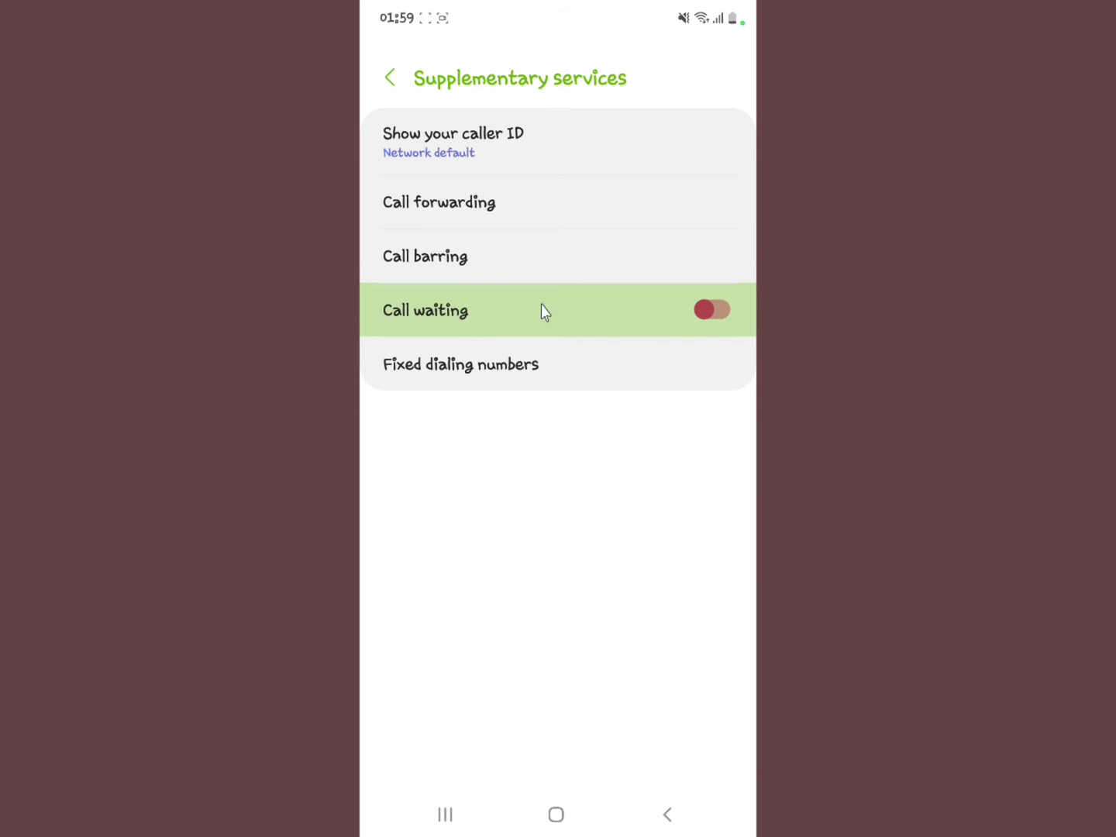
Switch the Call waiting toggle on and head back home.
click(712, 310)
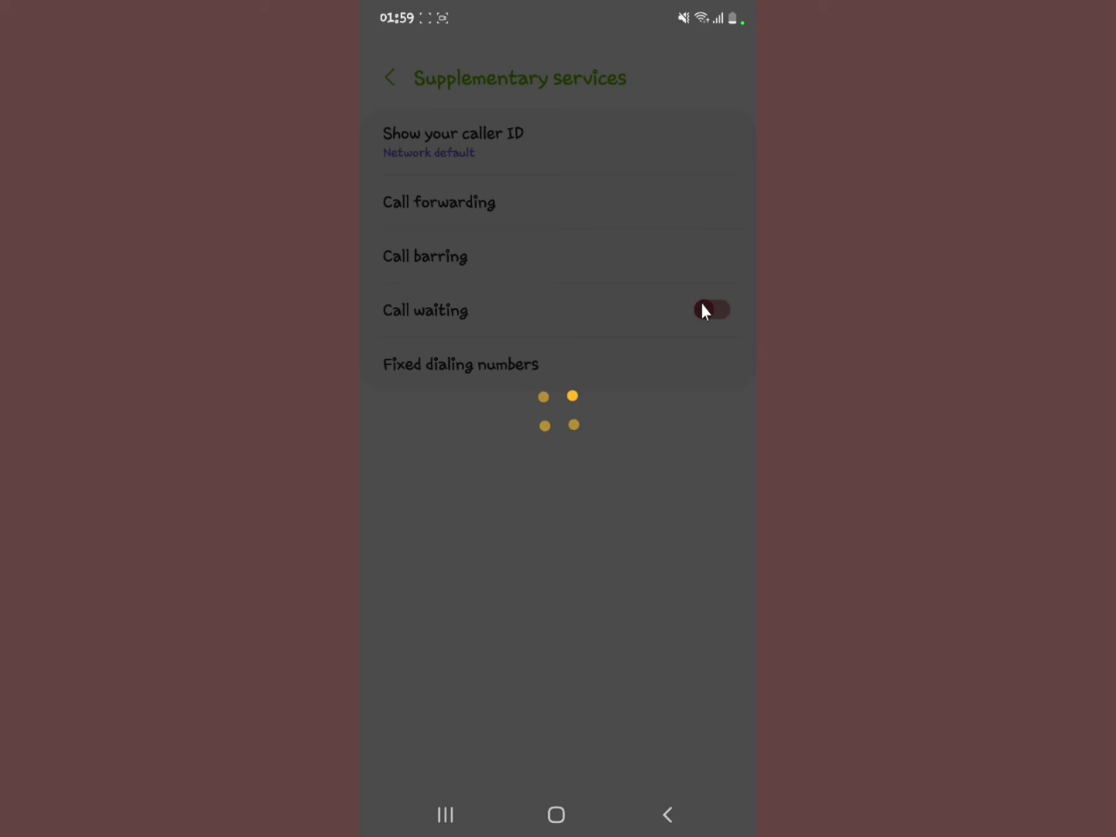
click(712, 310)
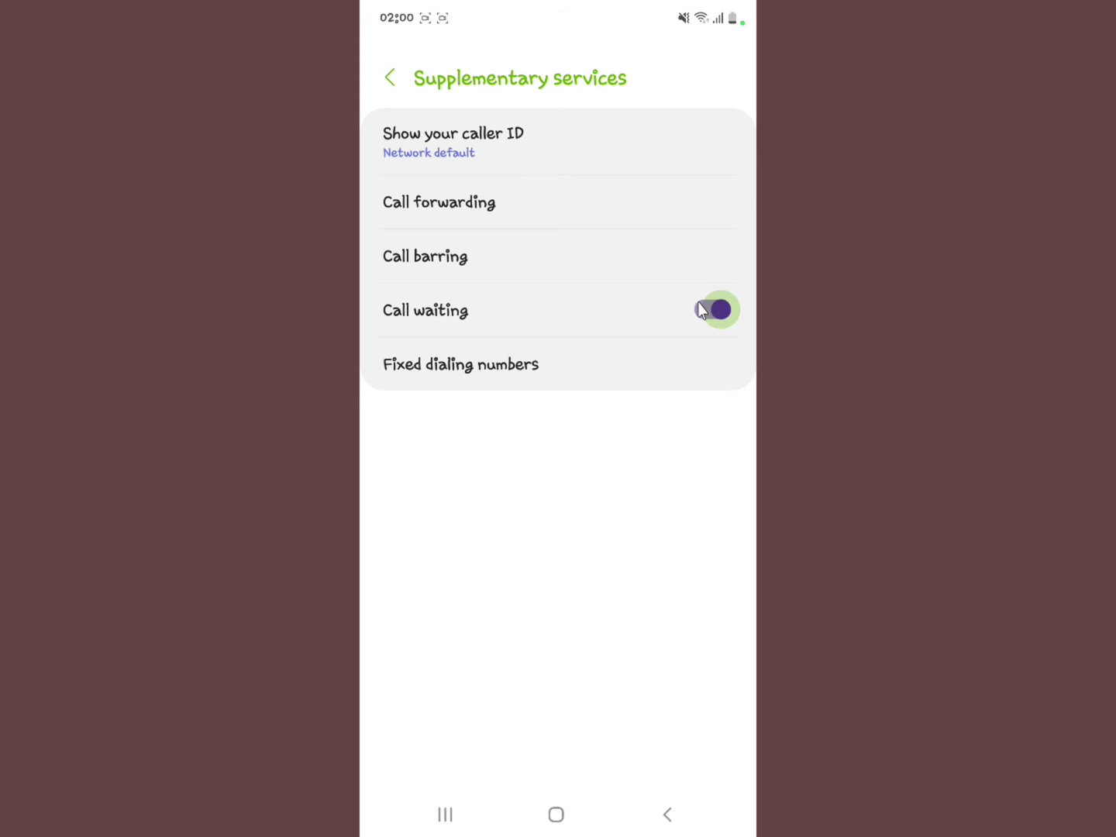
click(711, 310)
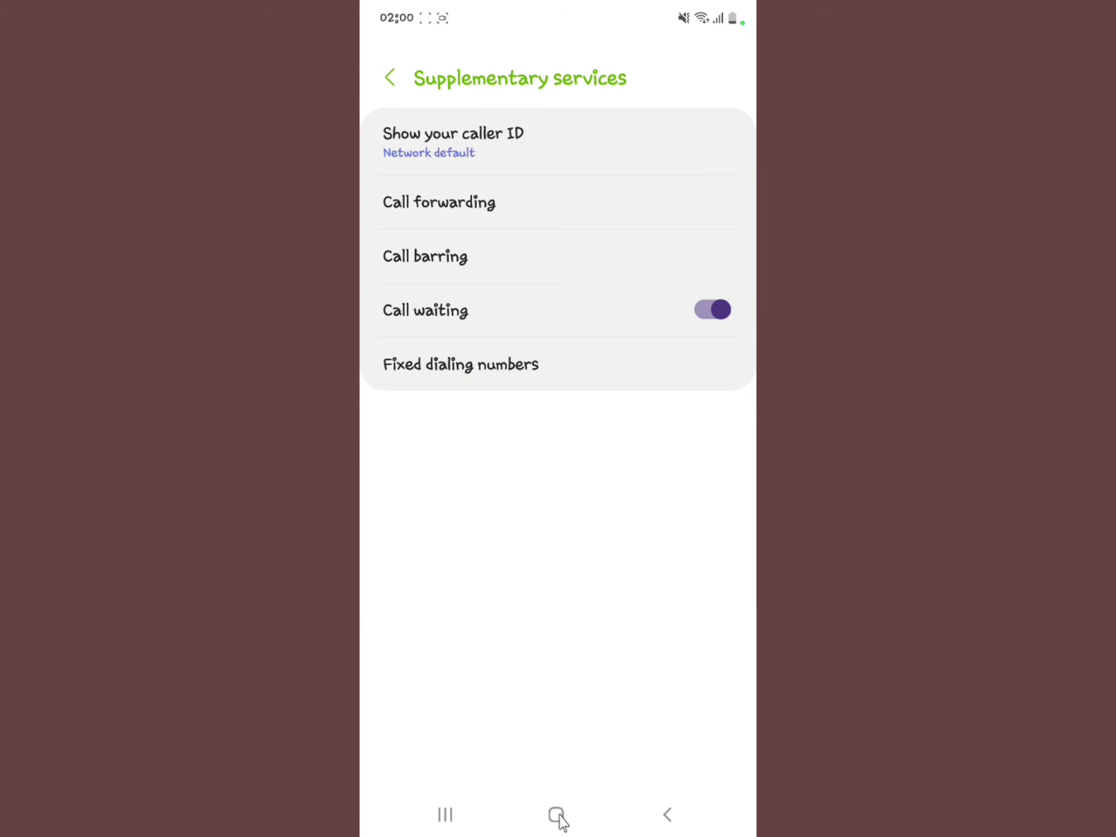
click(555, 816)
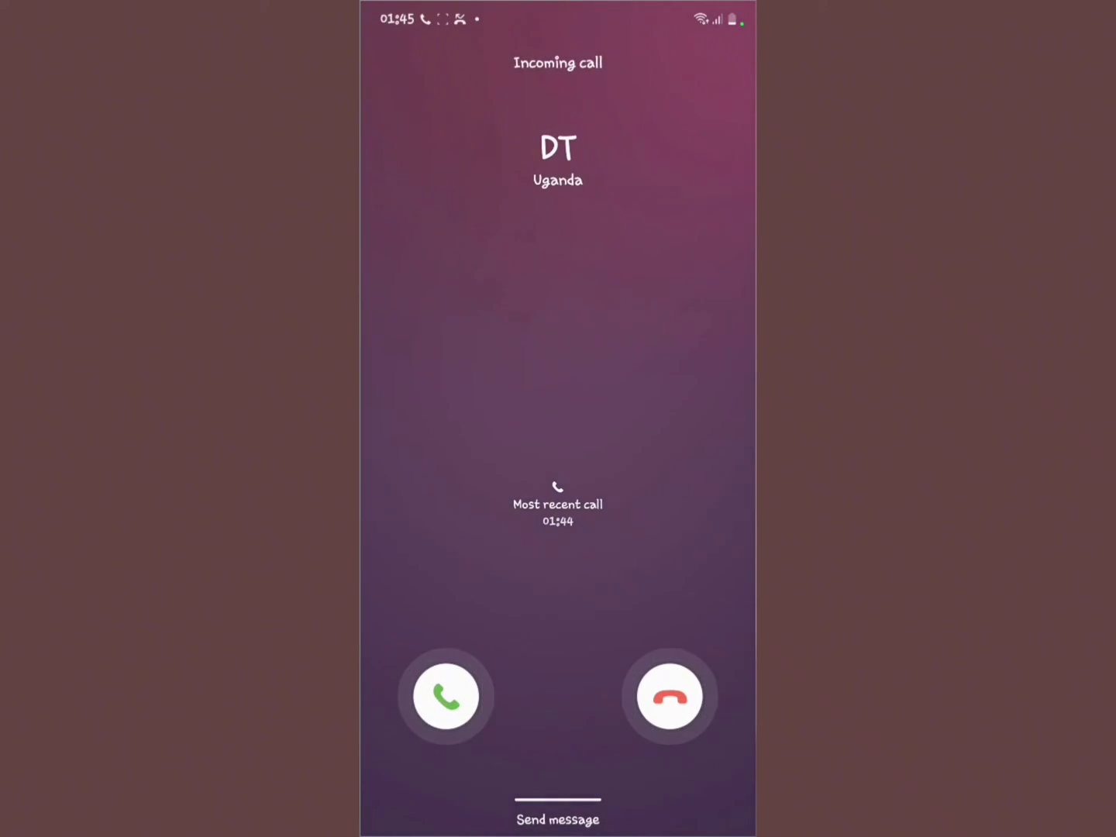
Return to the home screen from the Phone app settings.
click(670, 696)
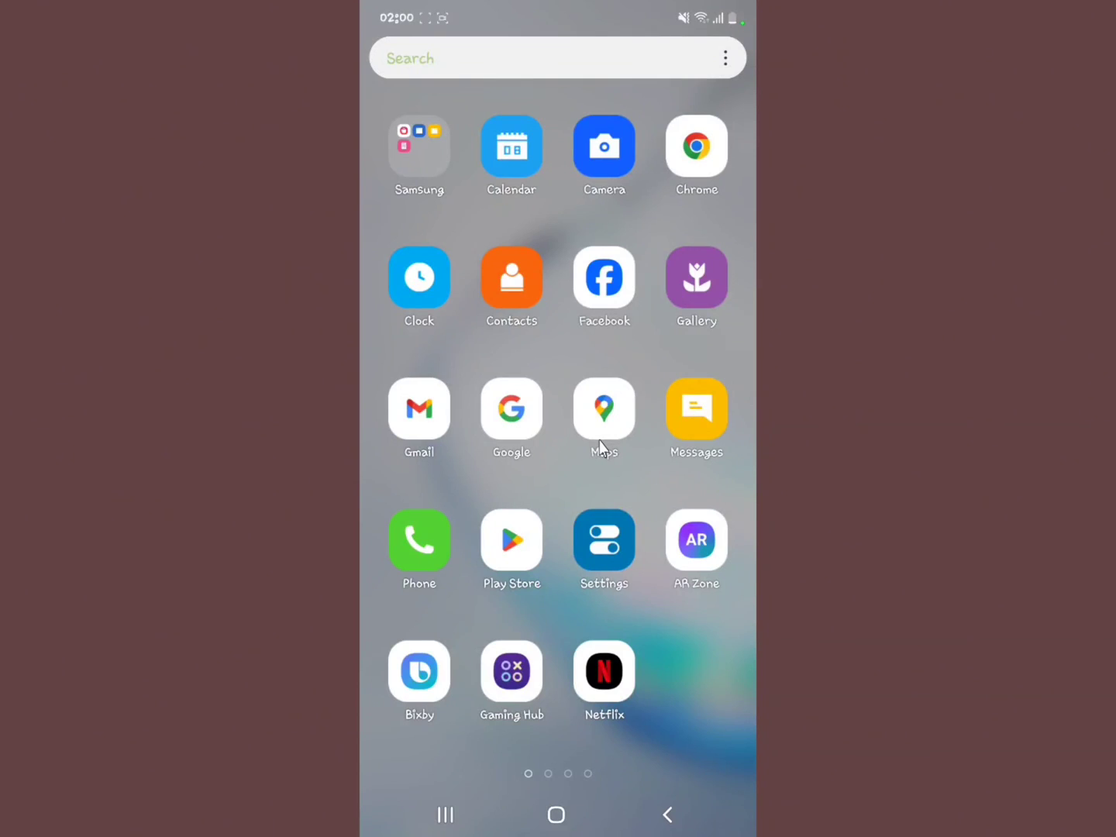